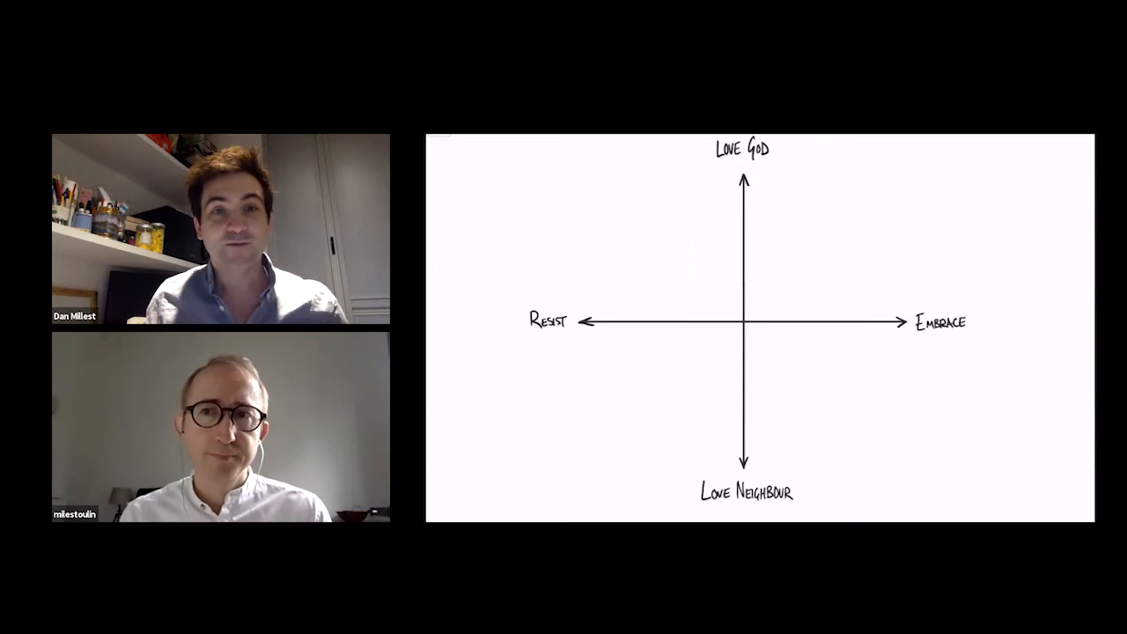
- Draw an annotation line beneath the Love God label on the shared quadrant diagram
left_click_drag(713, 160, 778, 160)
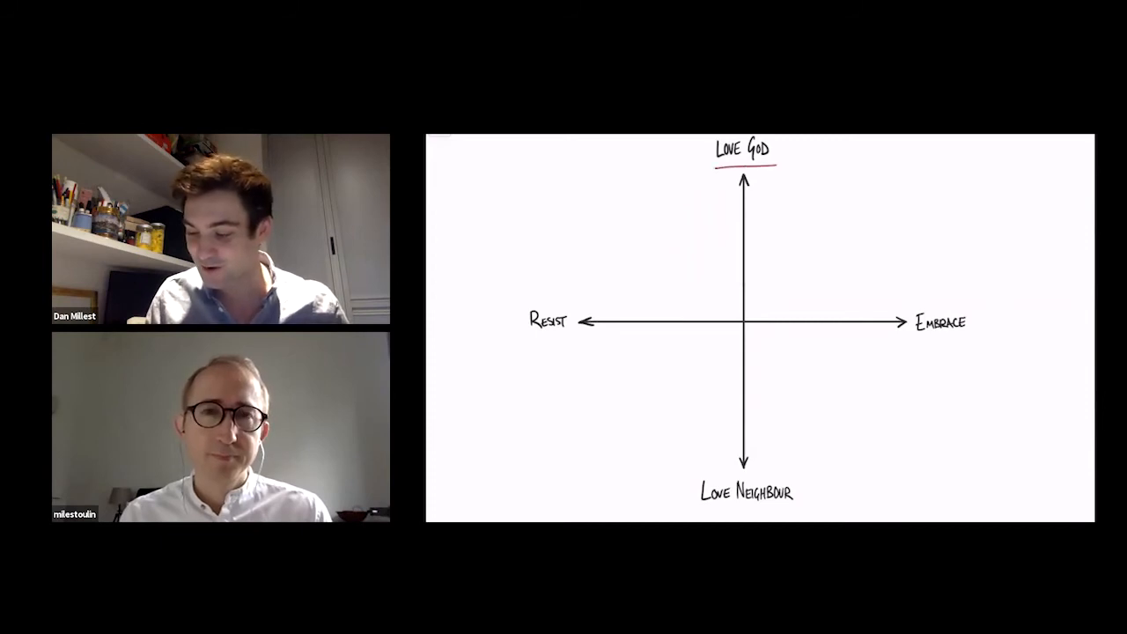